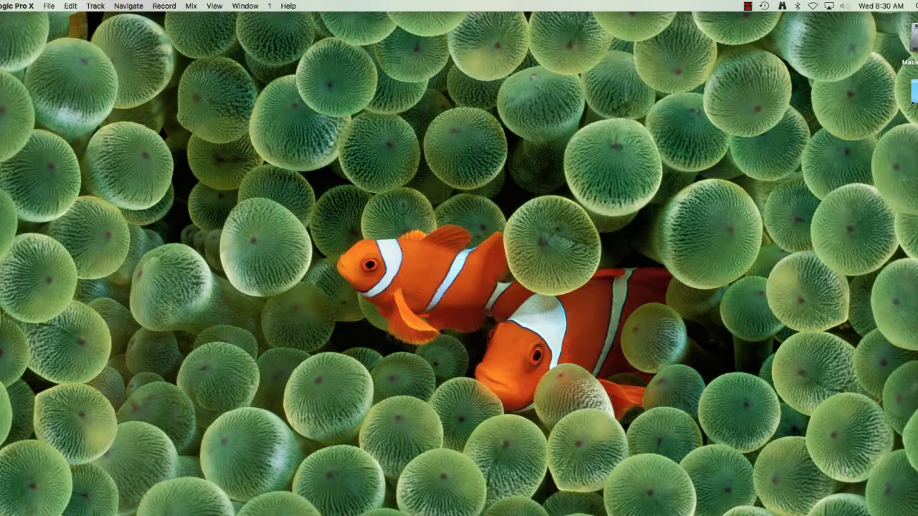
Step: Create a new empty project with Software Instrument selected as the new track type
left_click(48, 6)
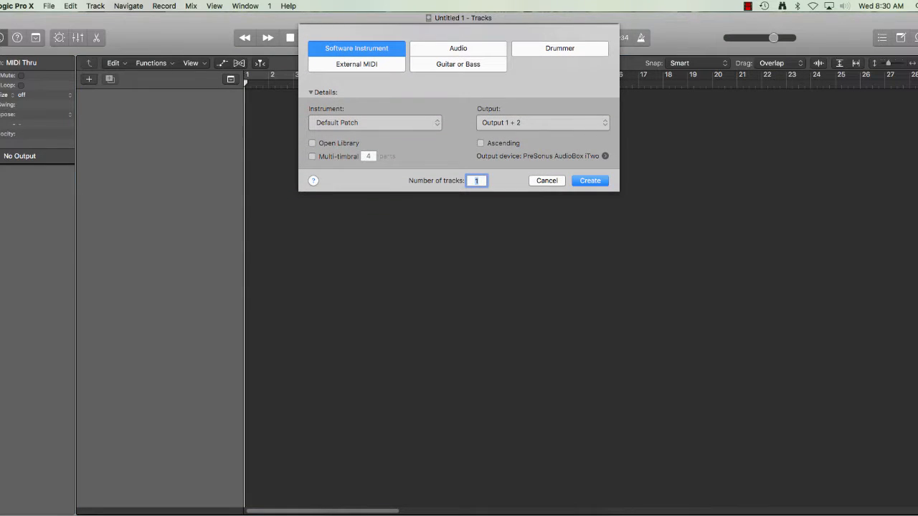
Step: Create the software instrument track and load Ultrabeat (Drum Synth) in Stereo
left_click(589, 180)
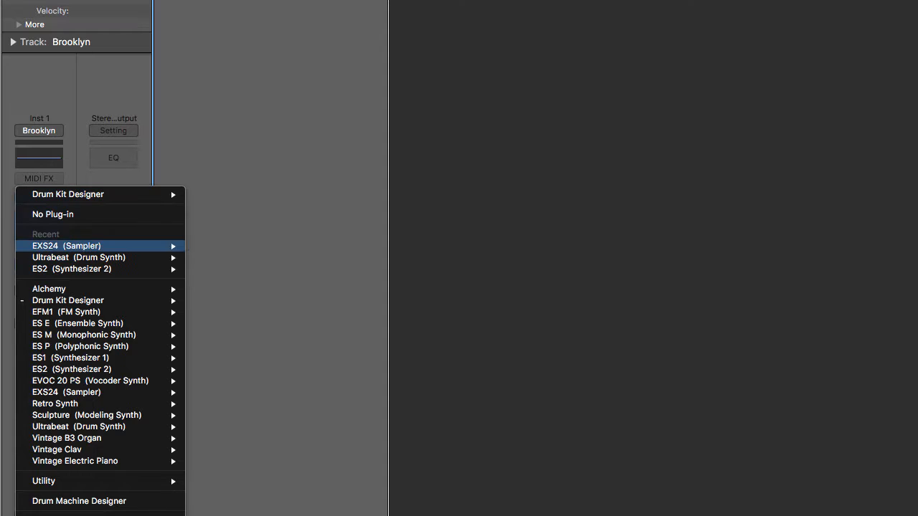
mouse_move(79, 258)
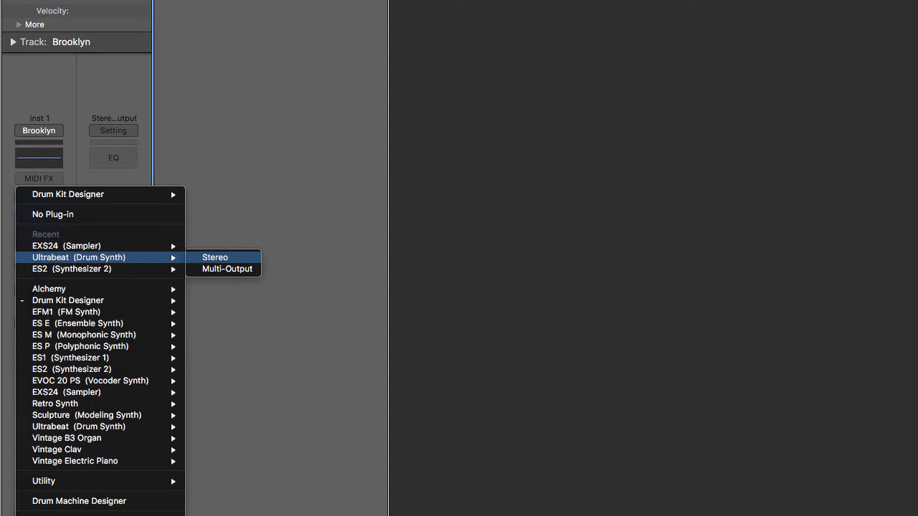
left_click(214, 257)
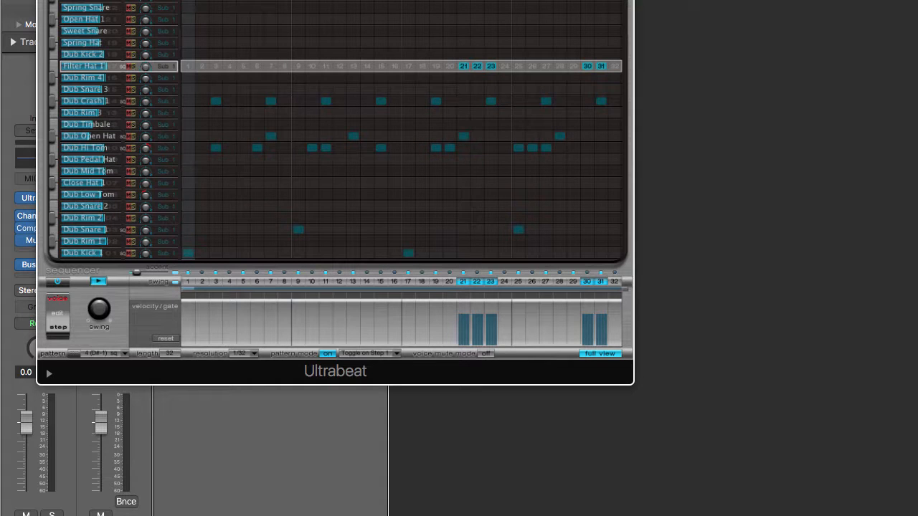
Step: Load the Kick Bank drum bank from Ultrabeat's Drum Banks menu
left_click(179, 81)
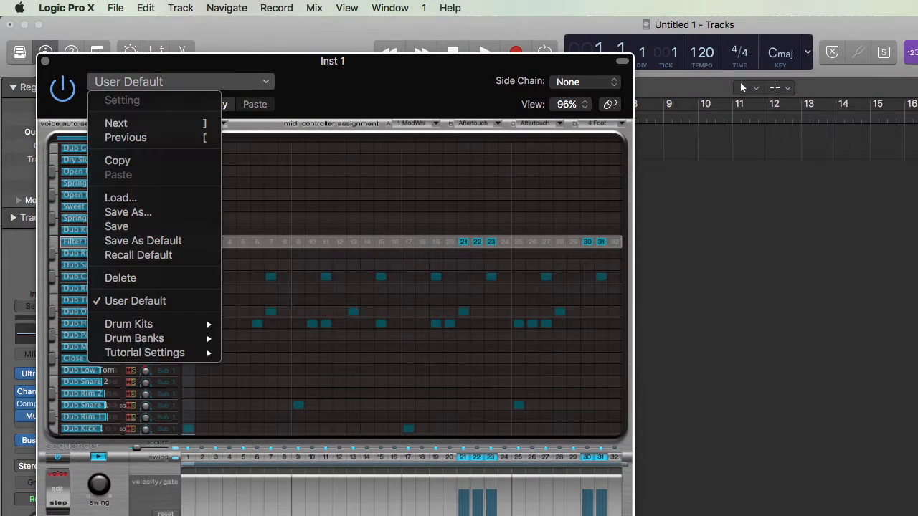
mouse_move(134, 338)
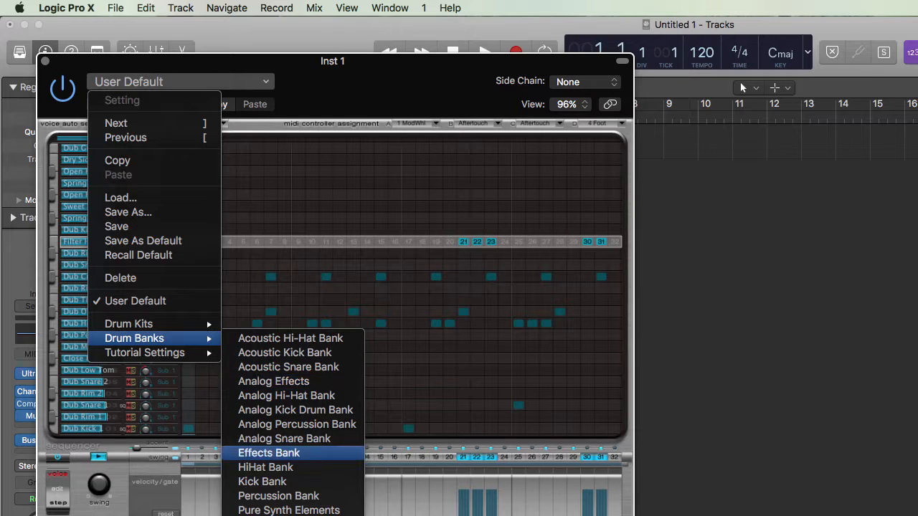
mouse_move(262, 481)
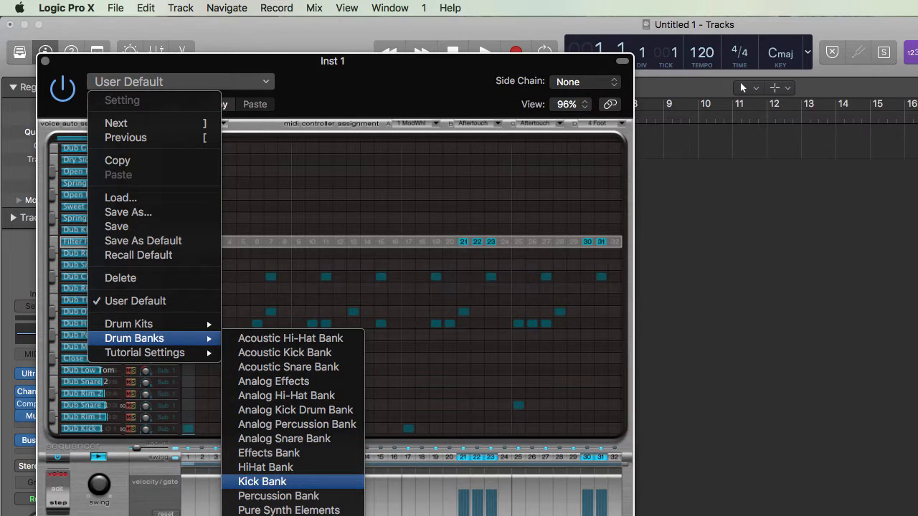
left_click(262, 481)
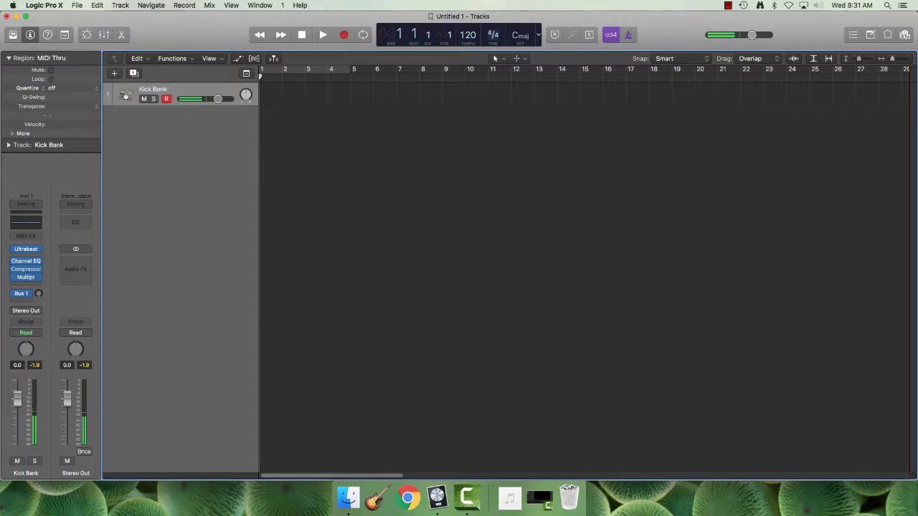
left_click(628, 34)
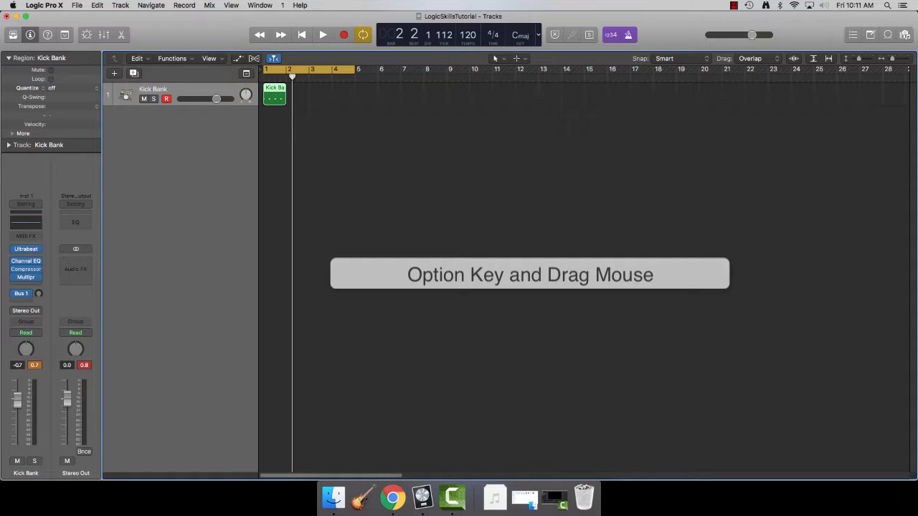
Step: Option-drag copies of the kick region into bars 2, 3 and 4
left_click_drag(274, 98, 297, 98)
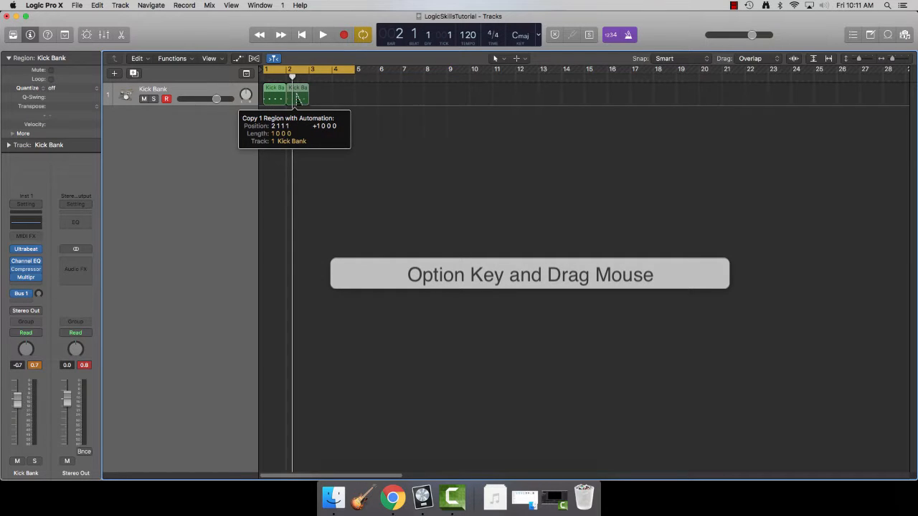
left_click_drag(276, 98, 305, 98)
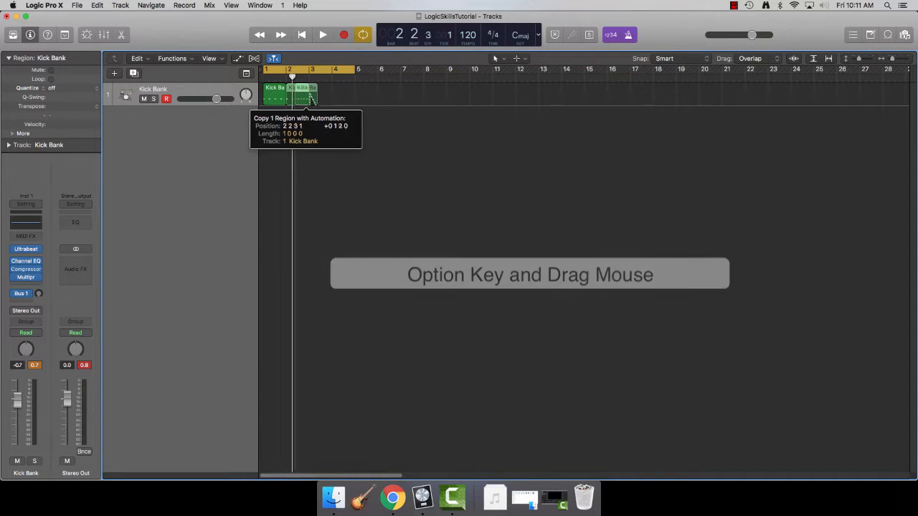
left_click_drag(300, 97, 320, 96)
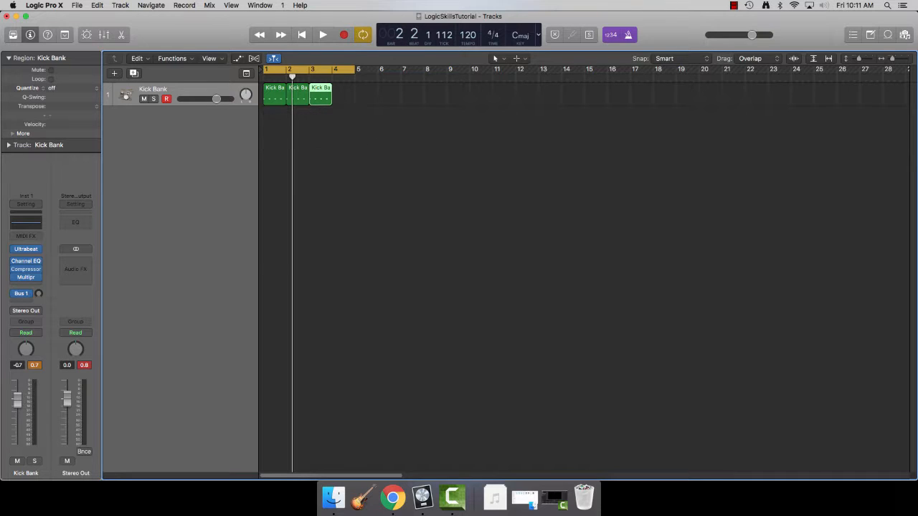
left_click_drag(297, 98, 342, 98)
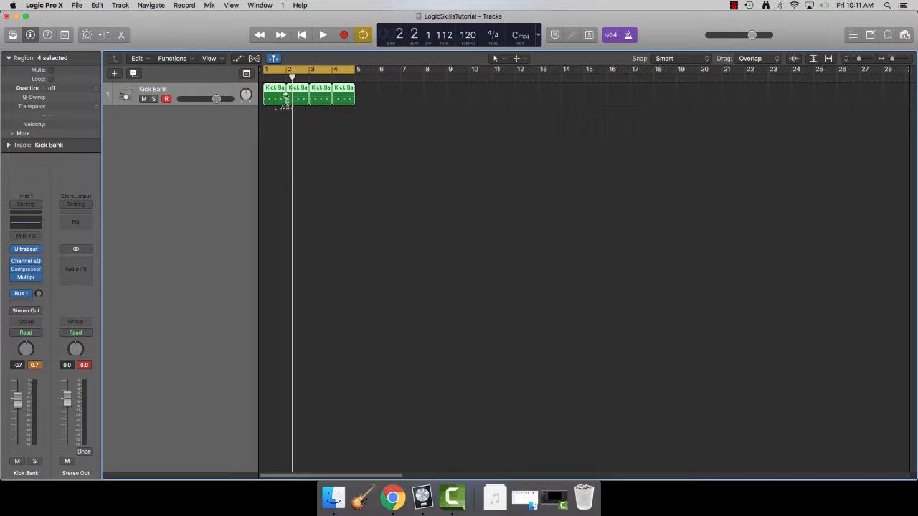
Step: Join the four kick regions with Command-J into one four-bar region
key("cmd+j")
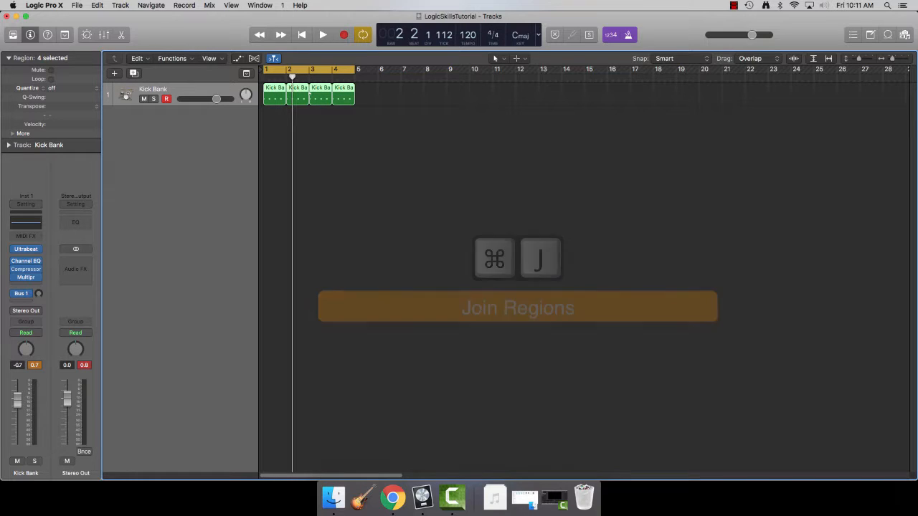
key("cmd+j")
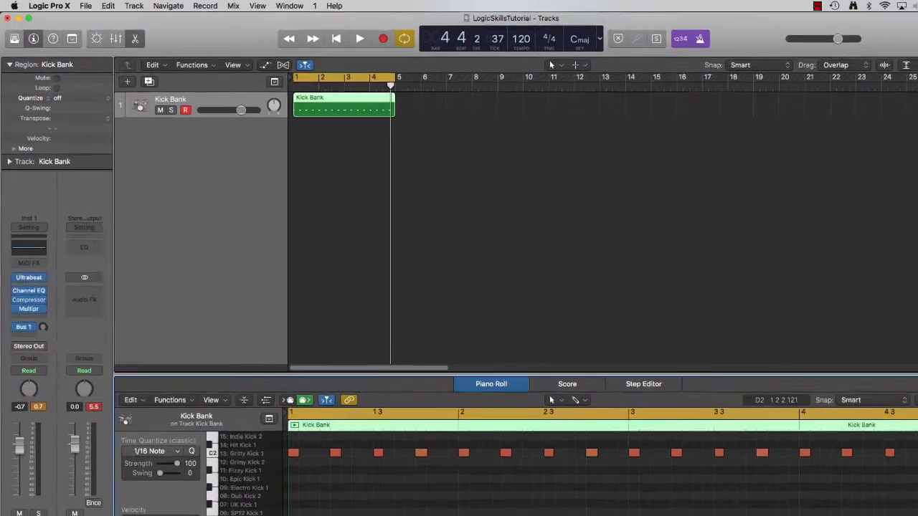
Step: Set the region's Quantize to 1/4 Note, then play and stop to audition
left_click(57, 97)
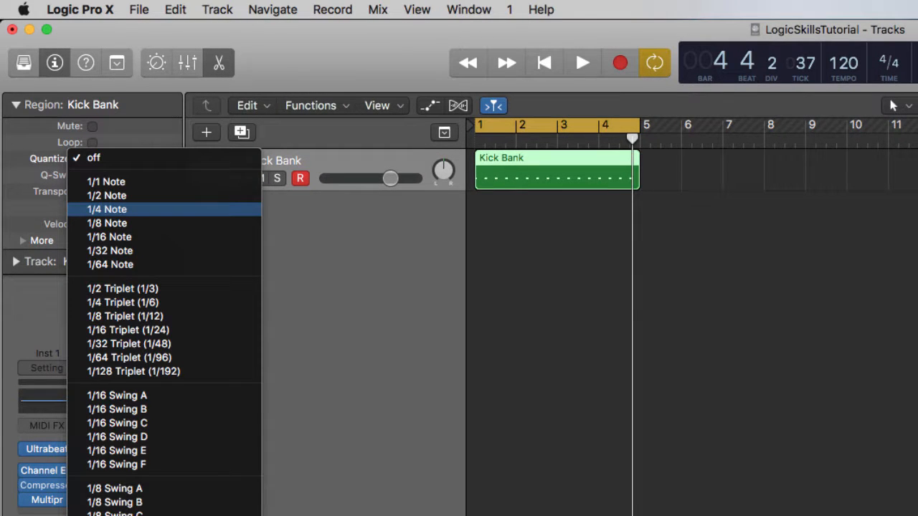
left_click(107, 209)
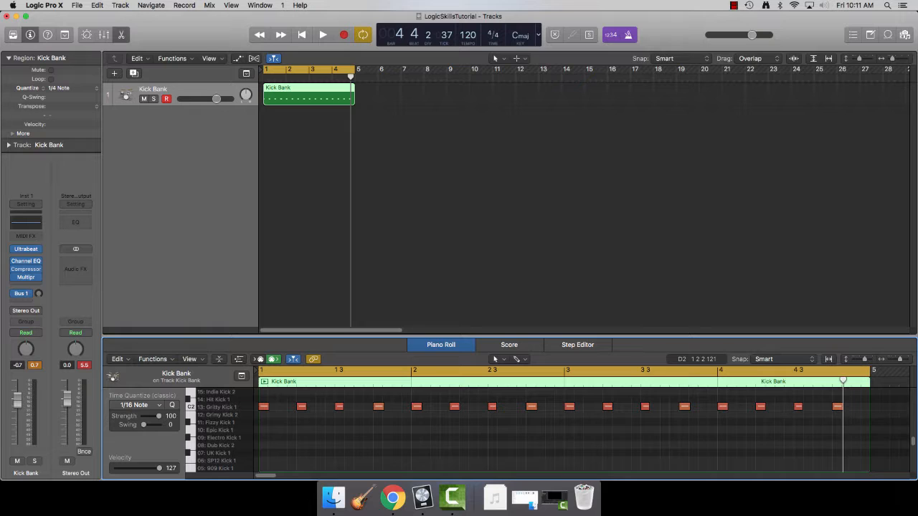
left_click(301, 34)
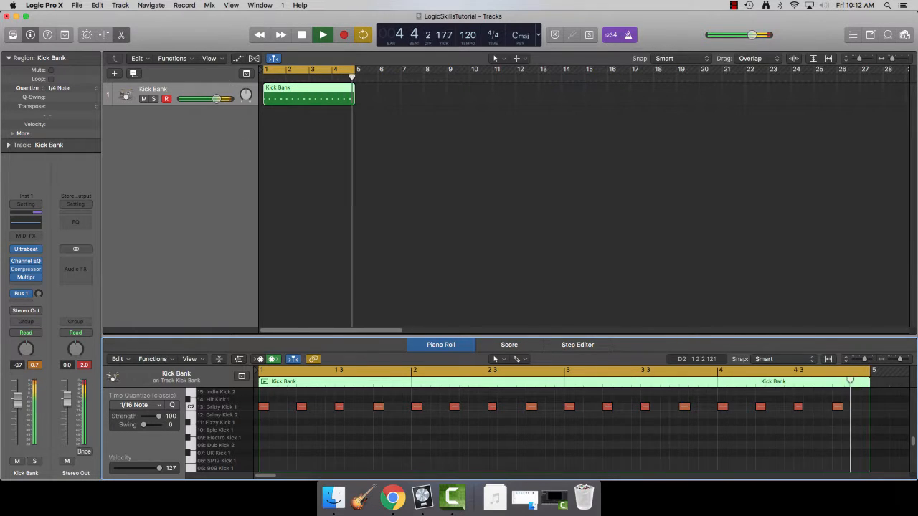
left_click(322, 34)
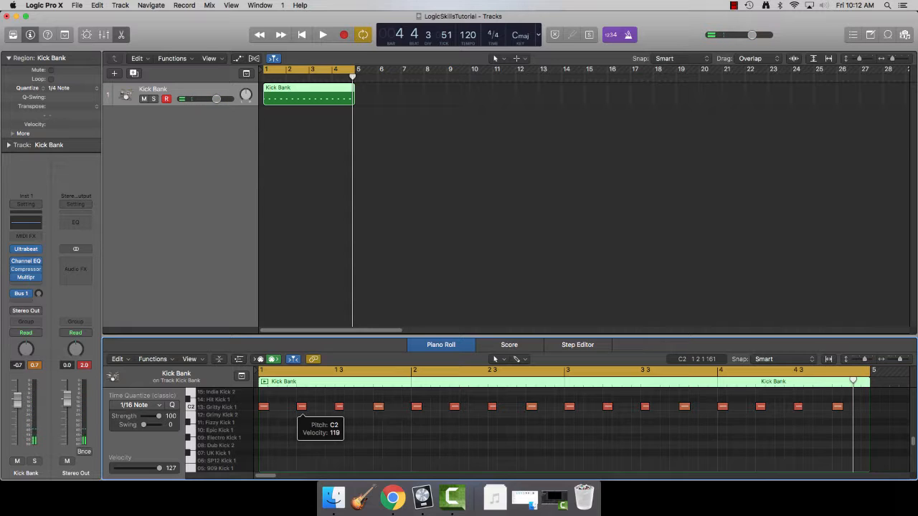
Step: Select all kick notes and duplicate them onto Epic Kick 1, audition, then select notes
key("cmd+a")
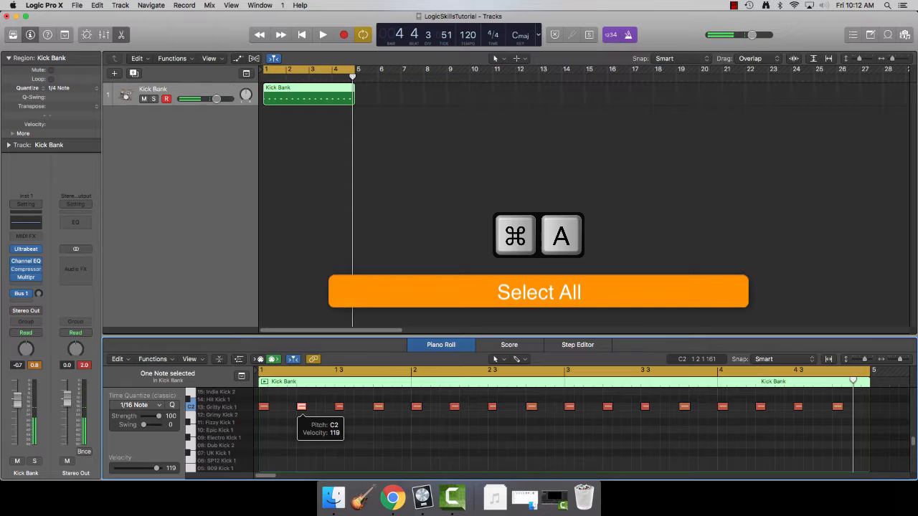
key("cmd+a")
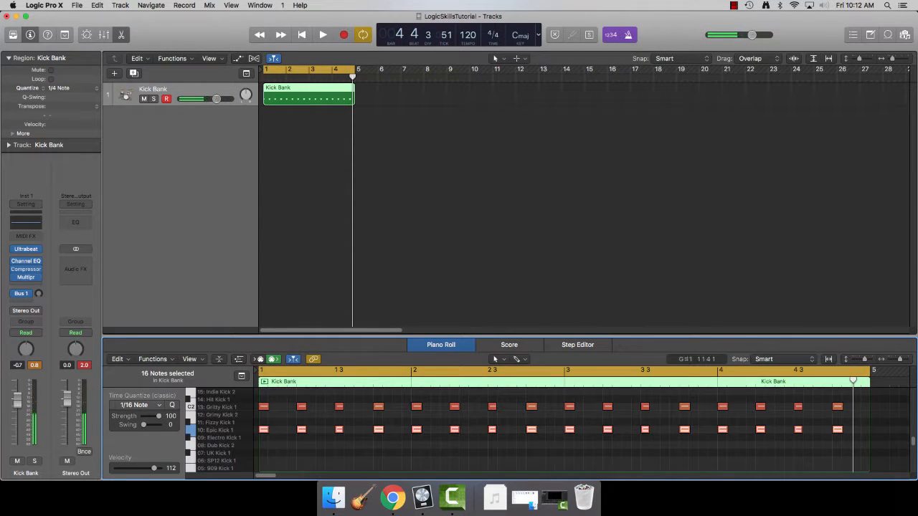
left_click(322, 34)
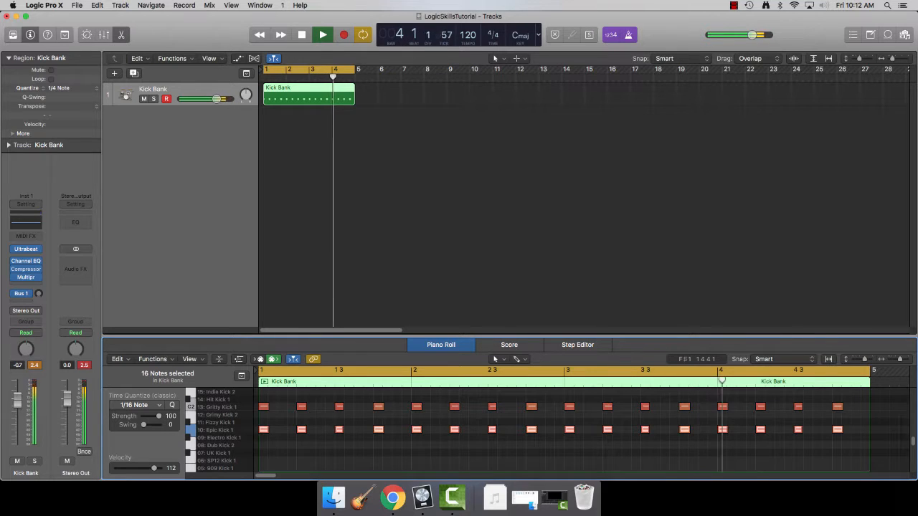
left_click(322, 34)
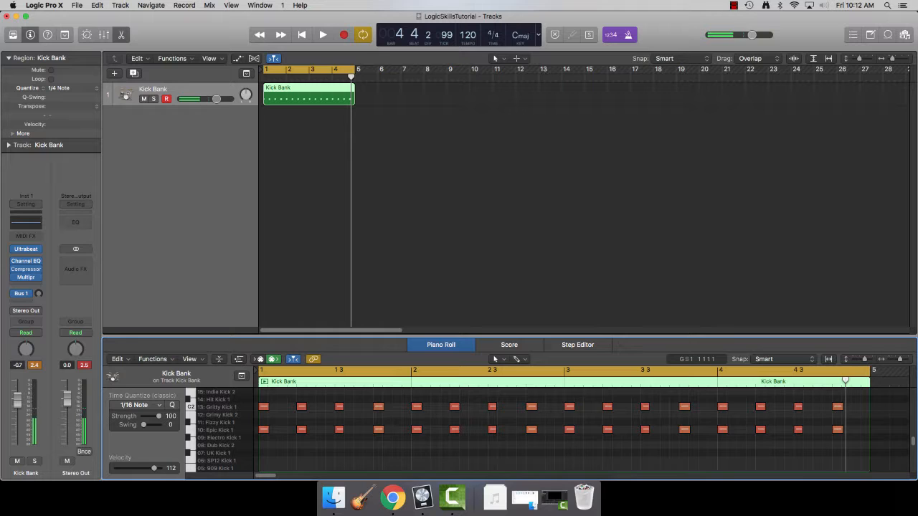
left_click_drag(258, 402, 688, 448)
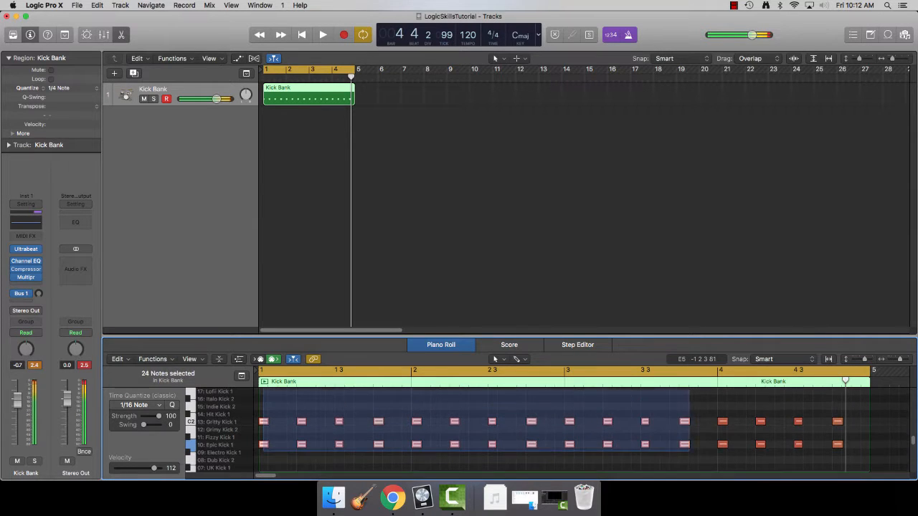